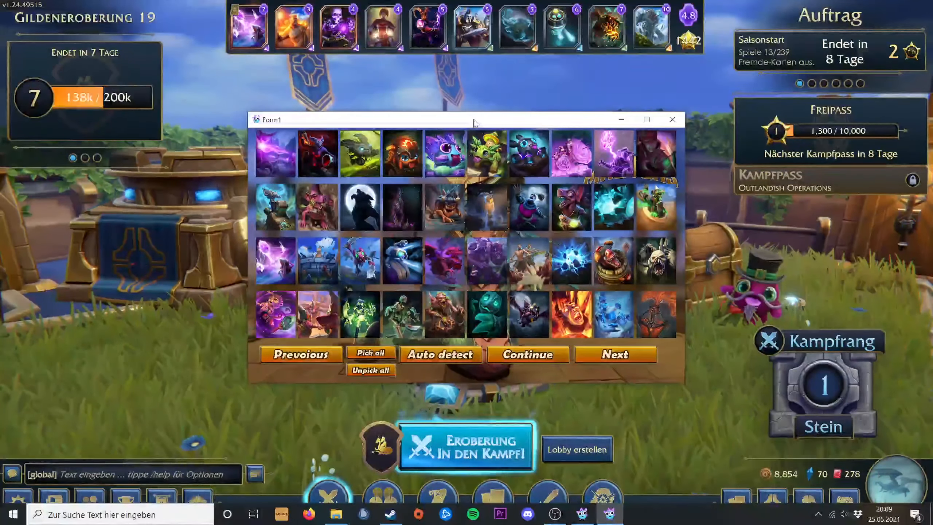
Reposition the Form1 generator window over the game, then advance to page two of cards.
{"action": "left_click_drag", "start_coordinate": [473, 120], "coordinate": [510, 97]}
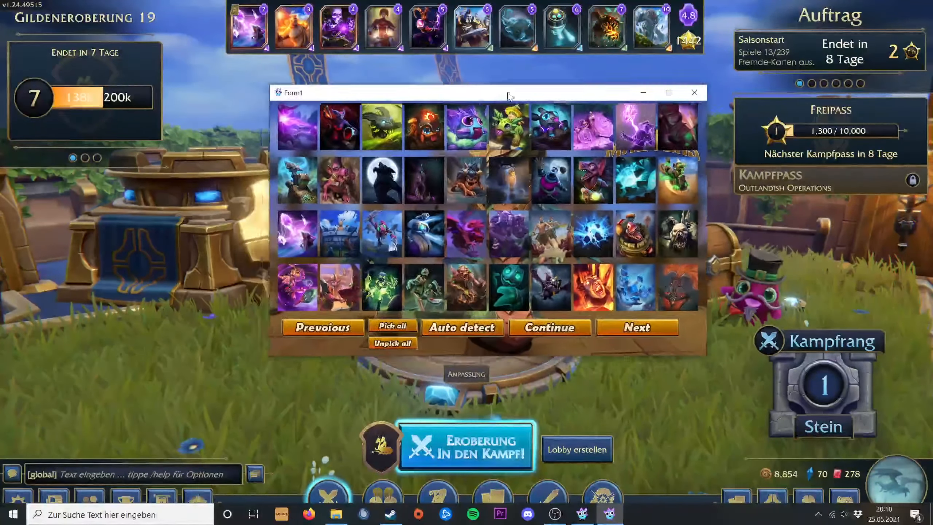
{"action": "left_click_drag", "start_coordinate": [508, 93], "coordinate": [476, 99]}
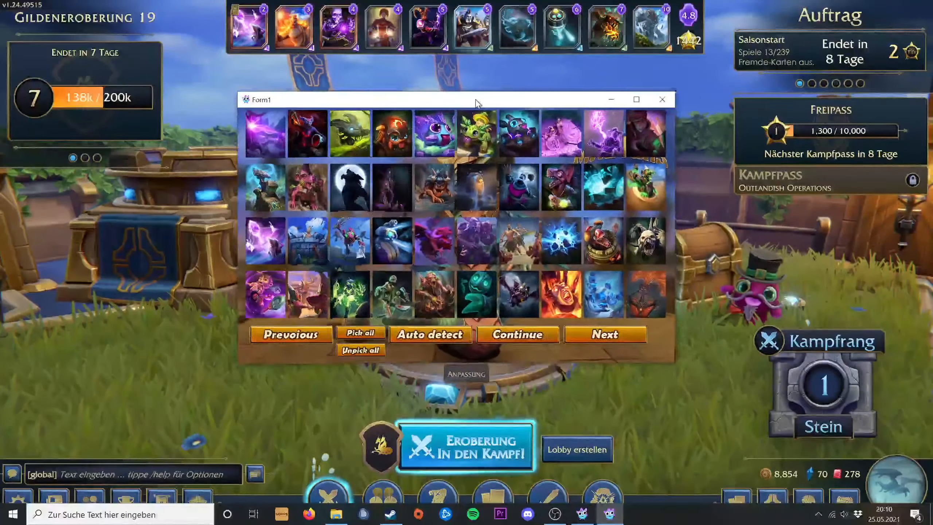
{"action": "left_click_drag", "start_coordinate": [477, 100], "coordinate": [485, 114]}
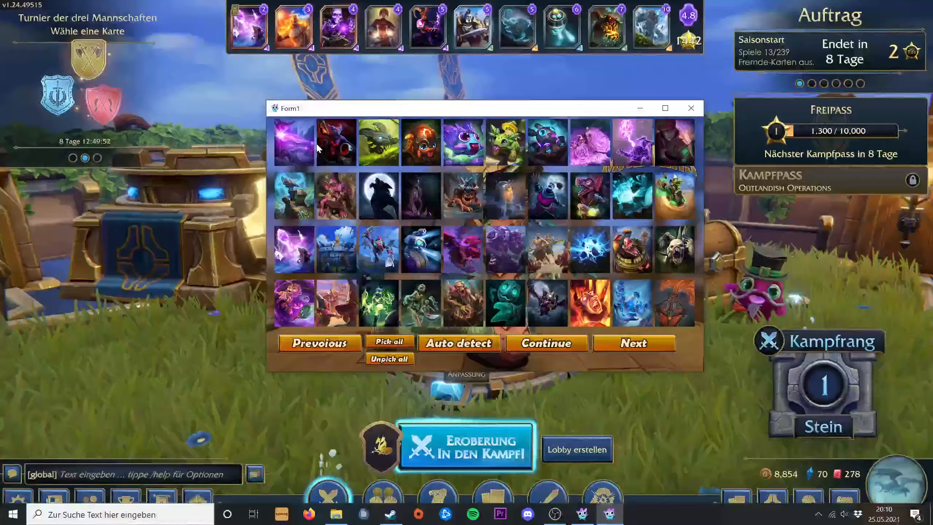
{"action": "left_click", "coordinate": [634, 343]}
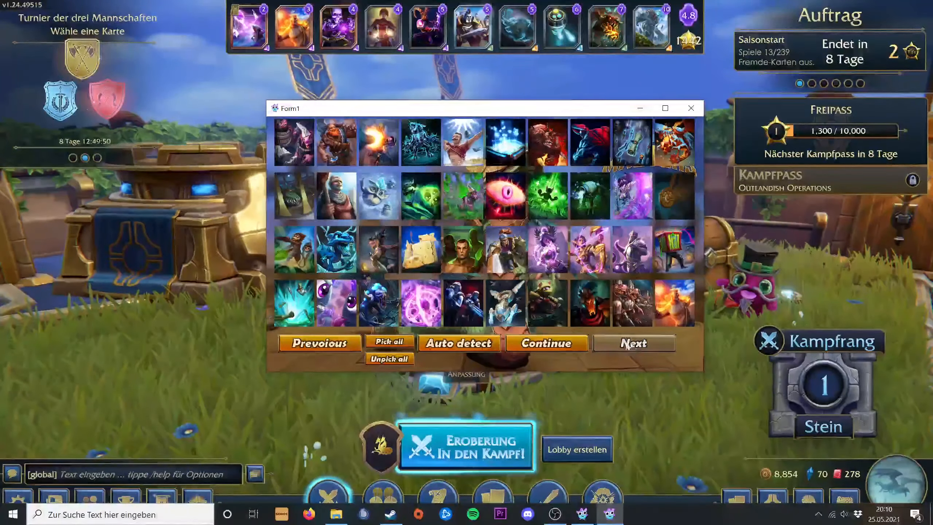
{"action": "left_click", "coordinate": [634, 343]}
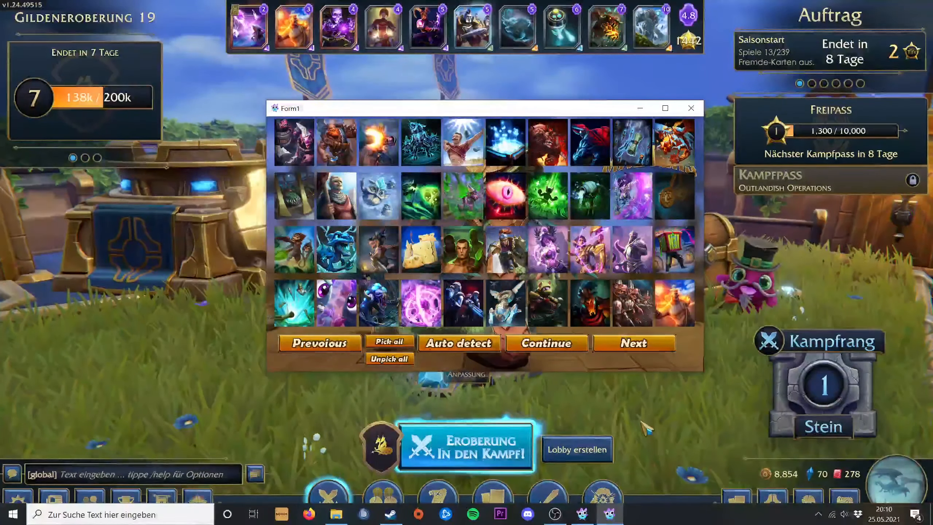
Open the game's collection, switch to Erschaffung crafting view, and go to page 2.
{"action": "left_click", "coordinate": [691, 109]}
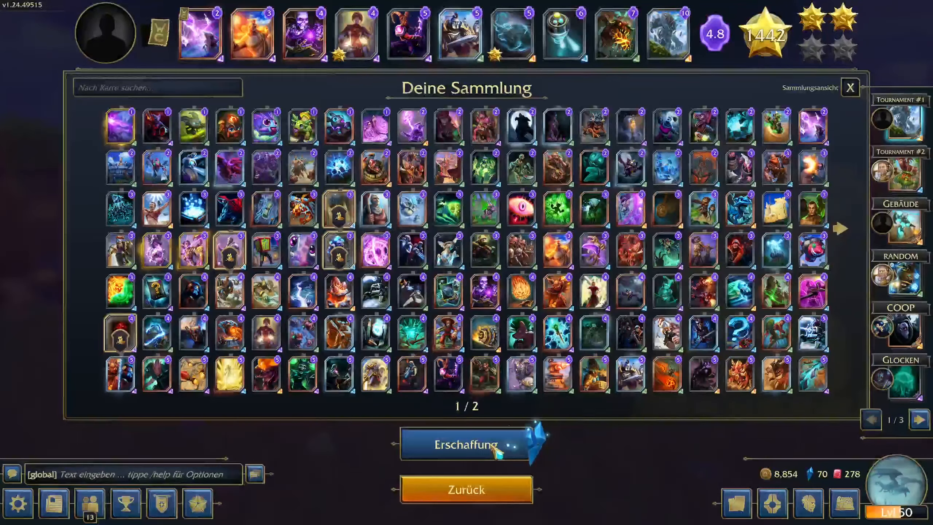
{"action": "left_click", "coordinate": [464, 445]}
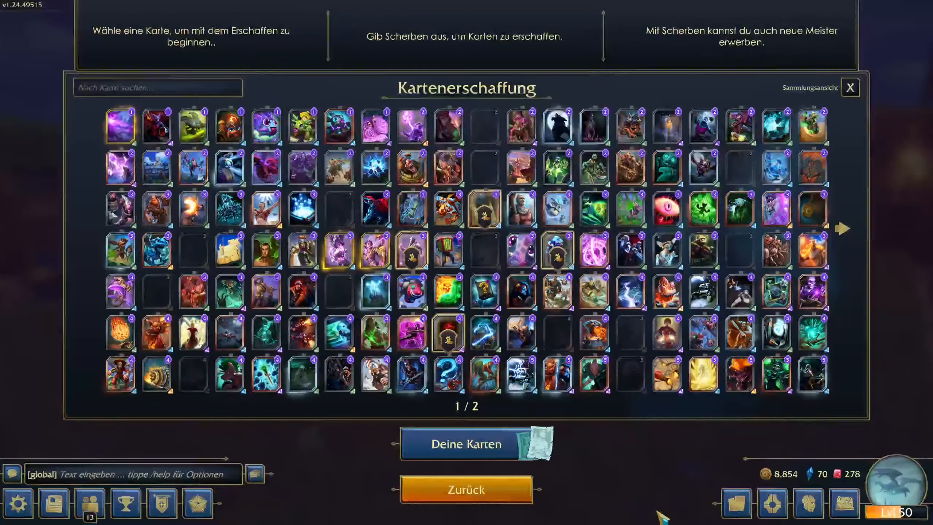
{"action": "mouse_move", "coordinate": [651, 498]}
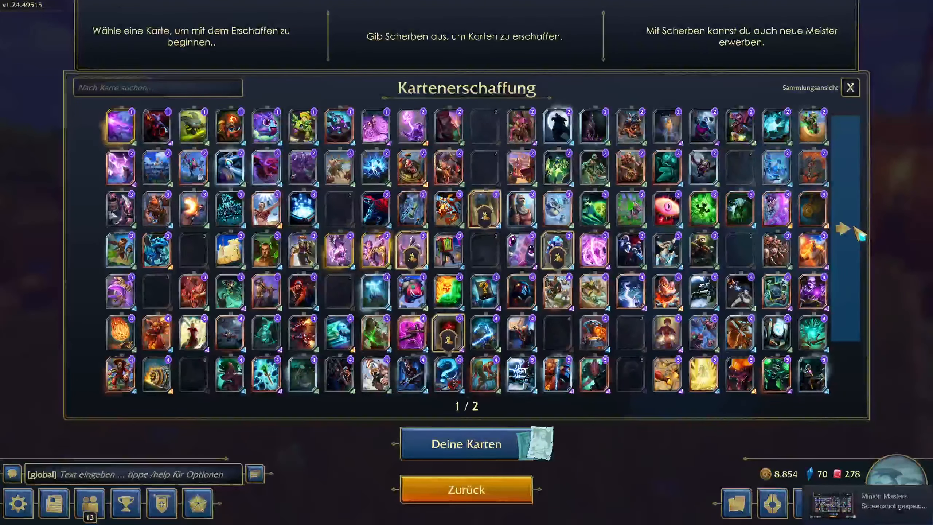
{"action": "left_click", "coordinate": [850, 236]}
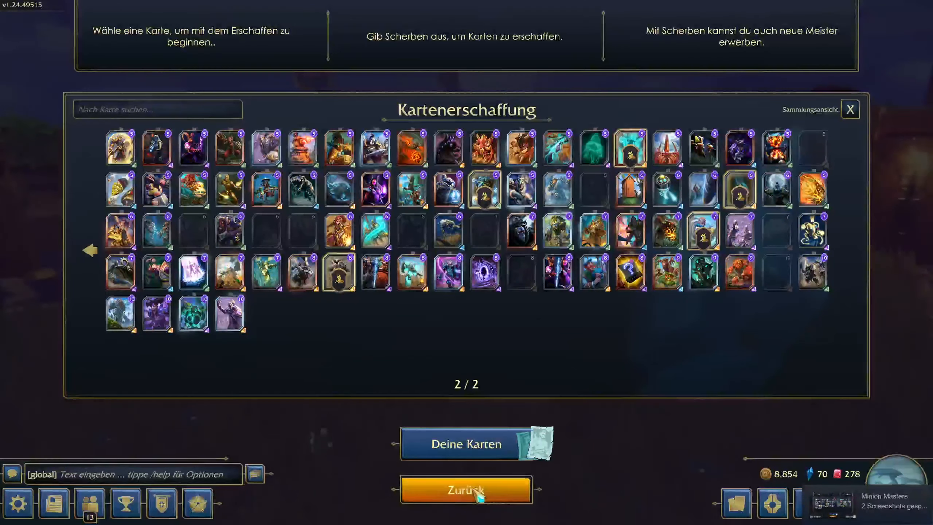
Quit through Einstellungen, Beenden, then Beenden und zum Desktop.
{"action": "left_click", "coordinate": [16, 507]}
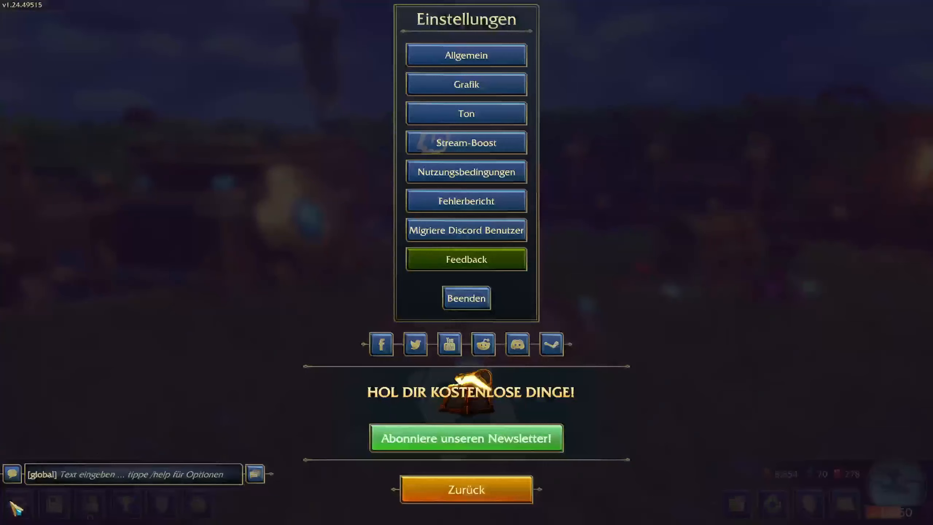
{"action": "left_click", "coordinate": [466, 298]}
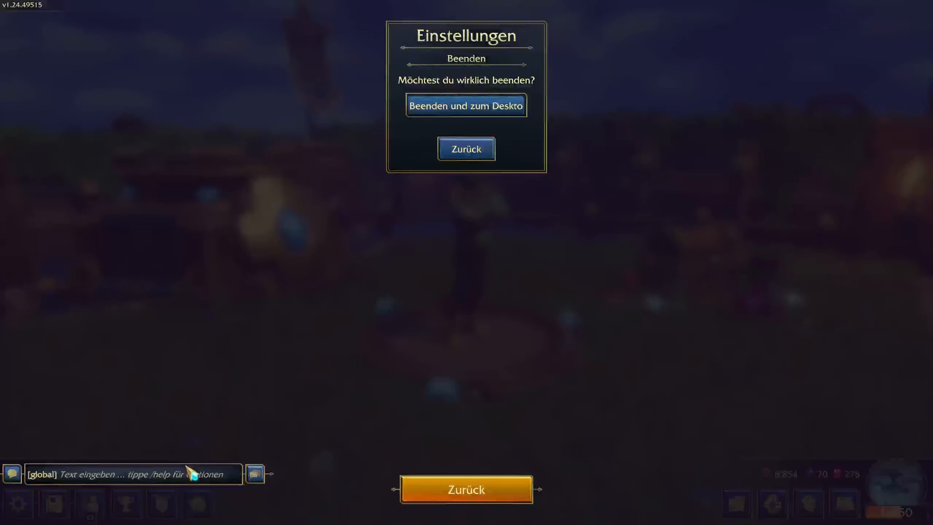
{"action": "left_click", "coordinate": [466, 106]}
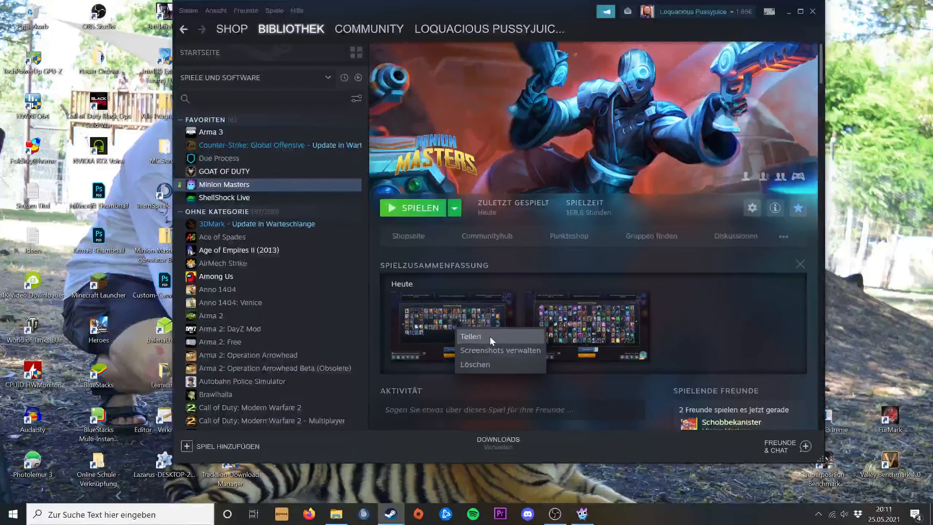
Use Screenshots verwalten, then Auf der Festplatte anzeigen to reach the local screenshots folder.
{"action": "left_click", "coordinate": [501, 351]}
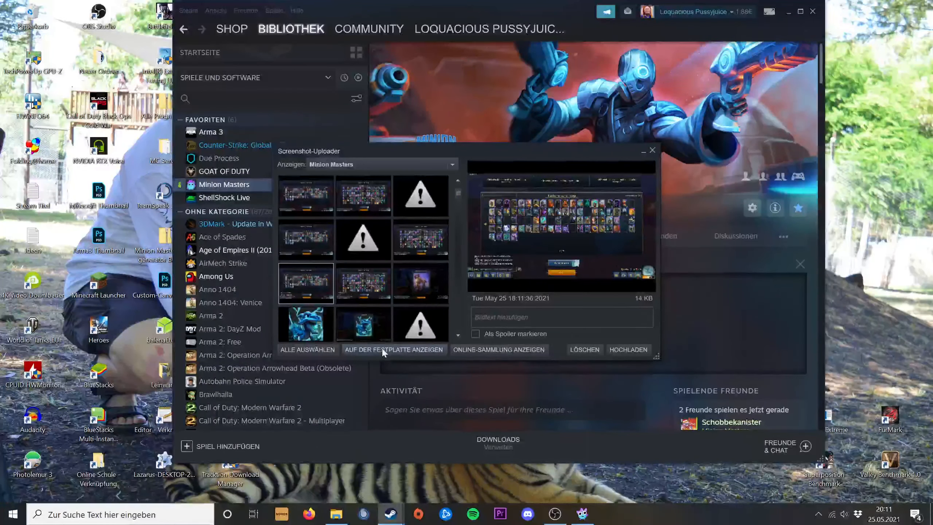
{"action": "left_click", "coordinate": [394, 349]}
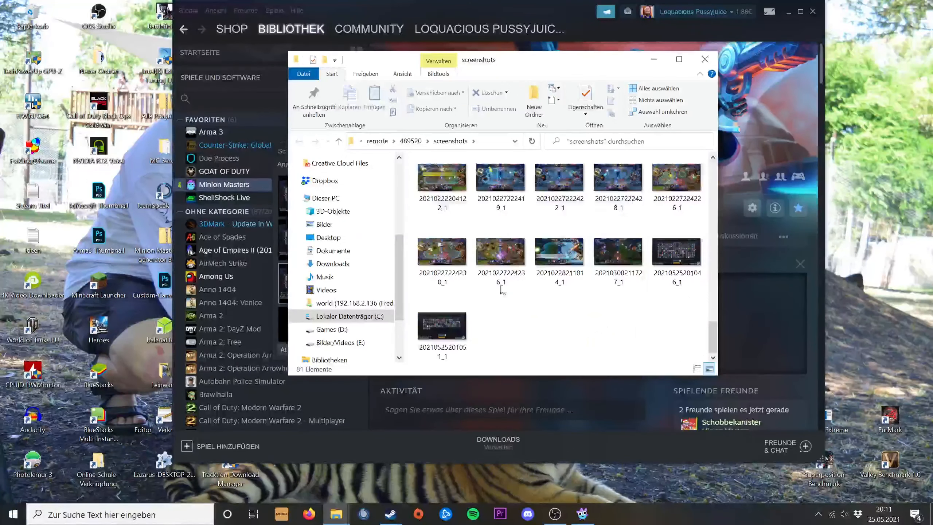
Rename the two newest collection screenshots to '1' and '2'.
{"action": "left_click", "coordinate": [677, 252]}
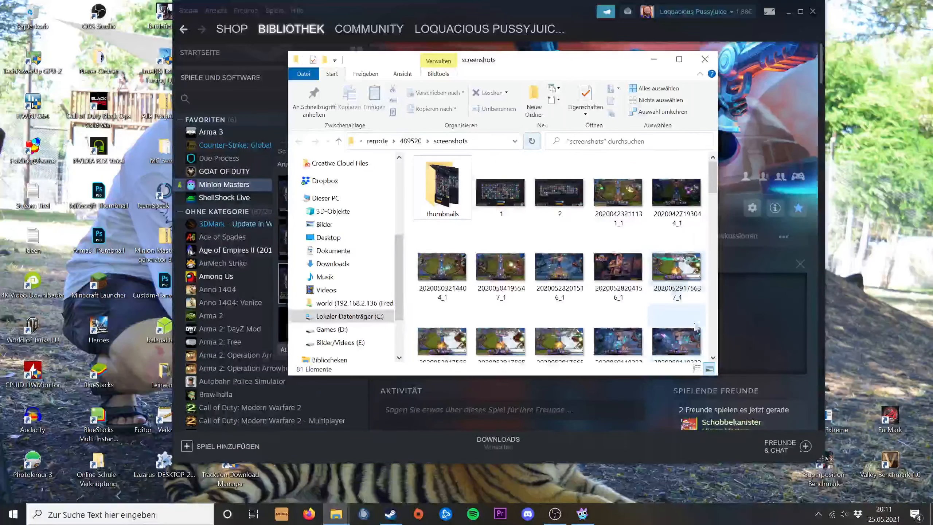
{"action": "left_click", "coordinate": [560, 192]}
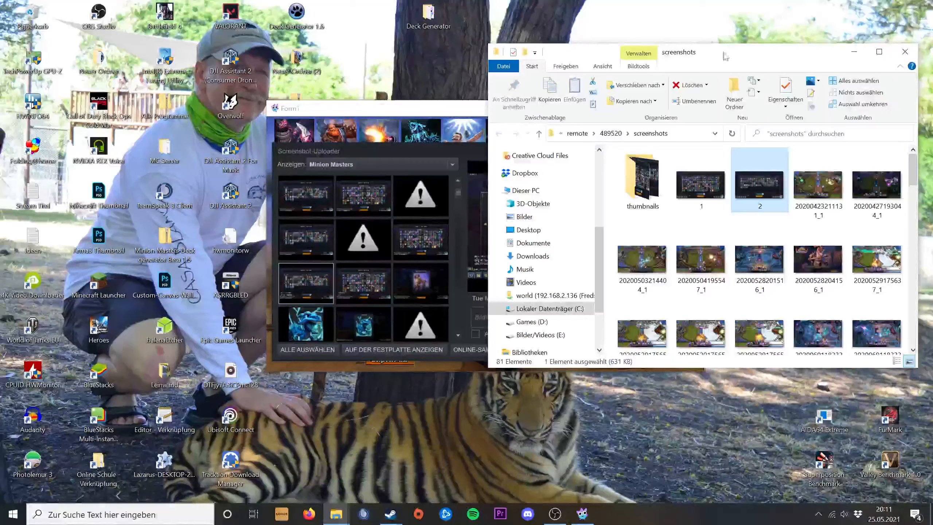
{"action": "mouse_move", "coordinate": [333, 513]}
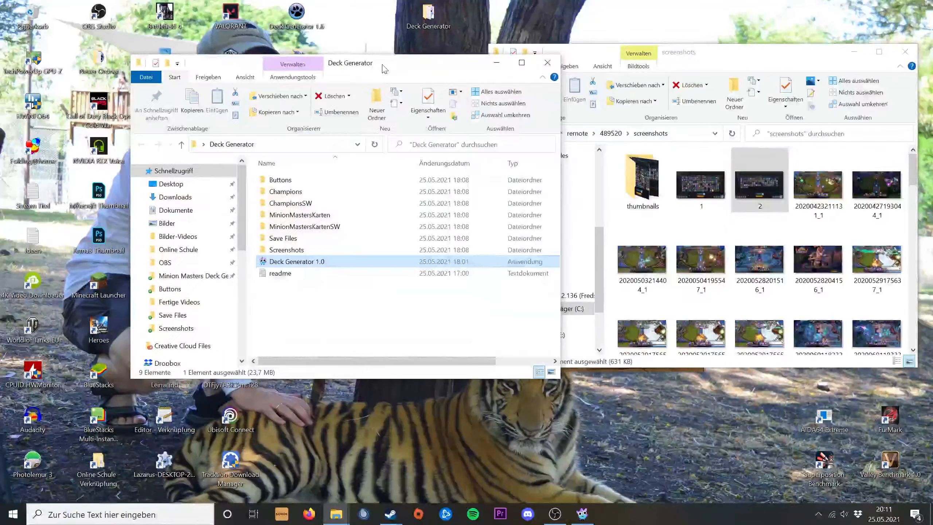
Start Deck Generator 1.0 from the Deck Generator folder.
{"action": "double_click", "coordinate": [287, 250]}
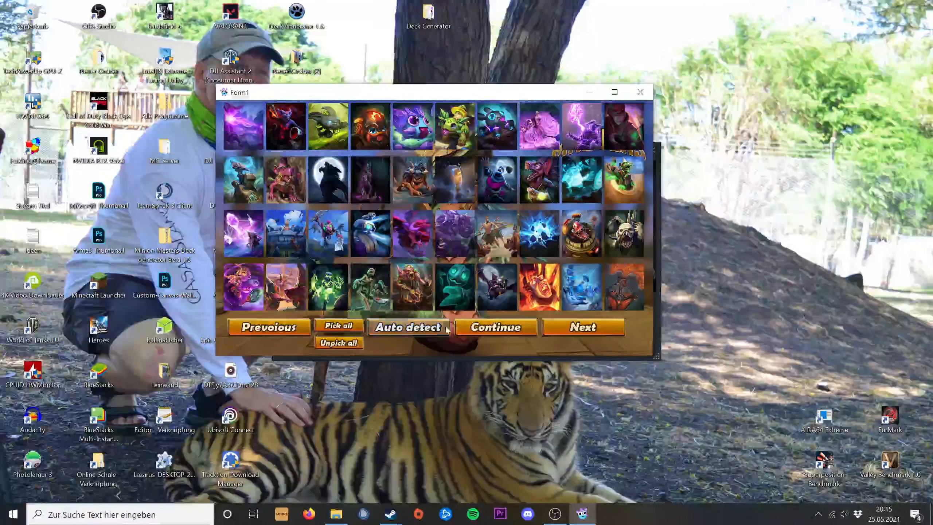
Auto-detect owned cards, check page two, and continue past the masters screen.
{"action": "left_click", "coordinate": [409, 328]}
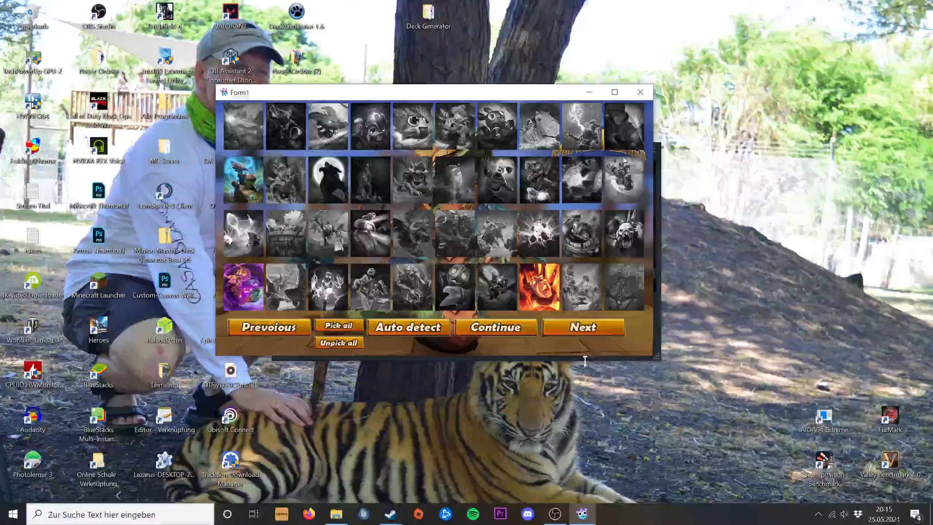
{"action": "left_click", "coordinate": [584, 327]}
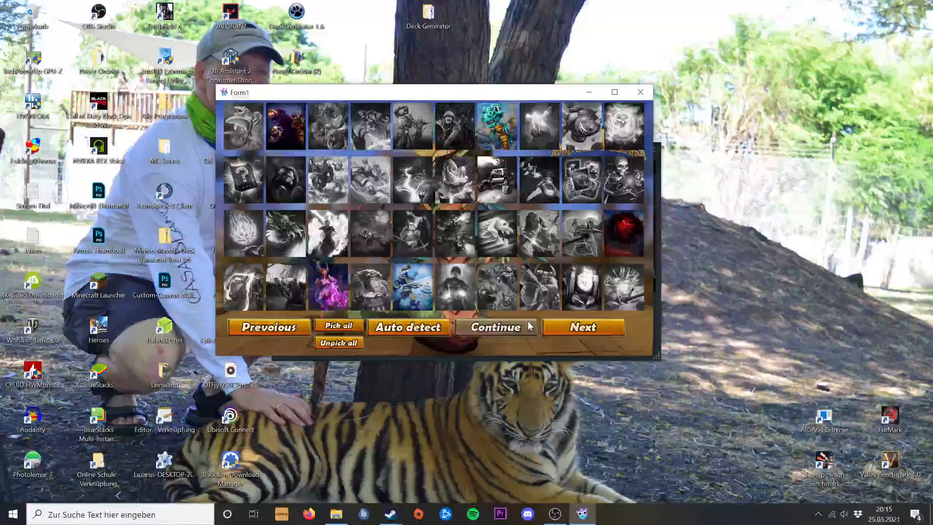
{"action": "left_click", "coordinate": [496, 326]}
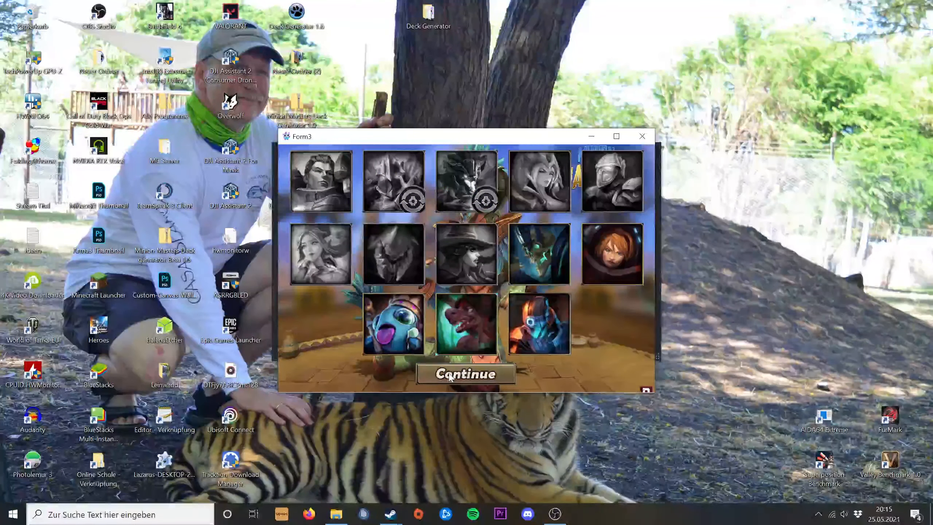
{"action": "left_click", "coordinate": [466, 374]}
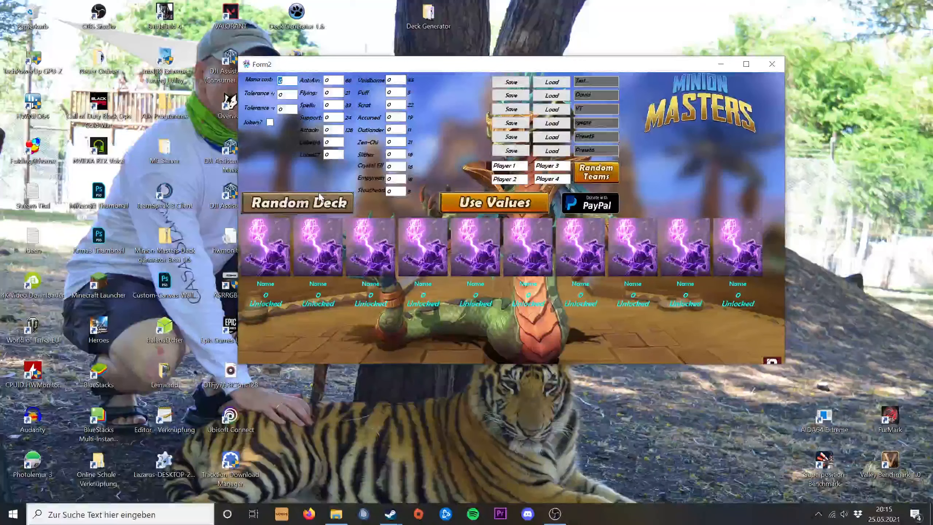
Roll five random ten-card decks with champions, jokers allowed.
{"action": "left_click", "coordinate": [298, 203]}
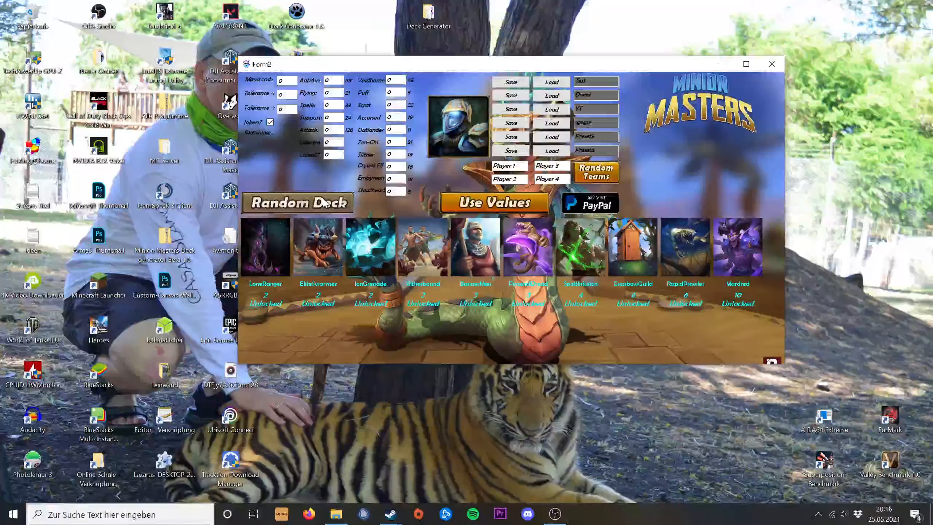
{"action": "left_click", "coordinate": [298, 203]}
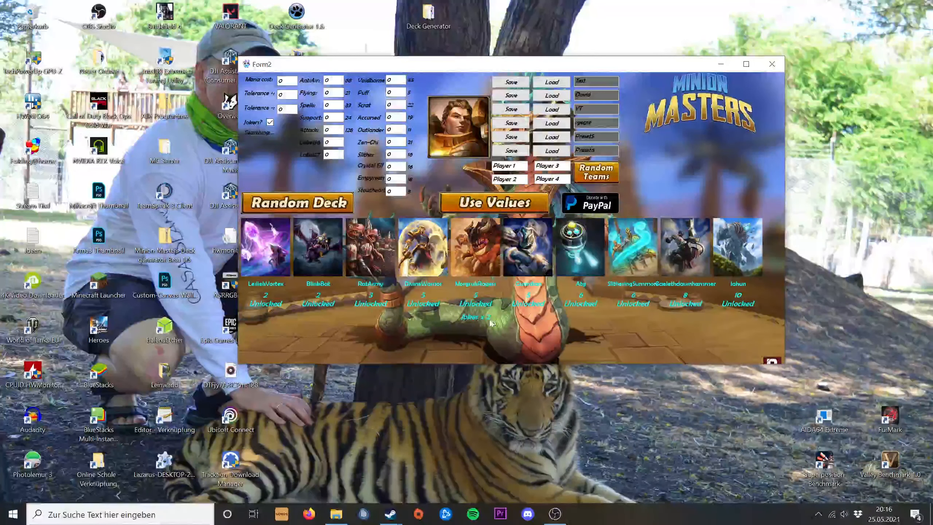
{"action": "left_click", "coordinate": [297, 203]}
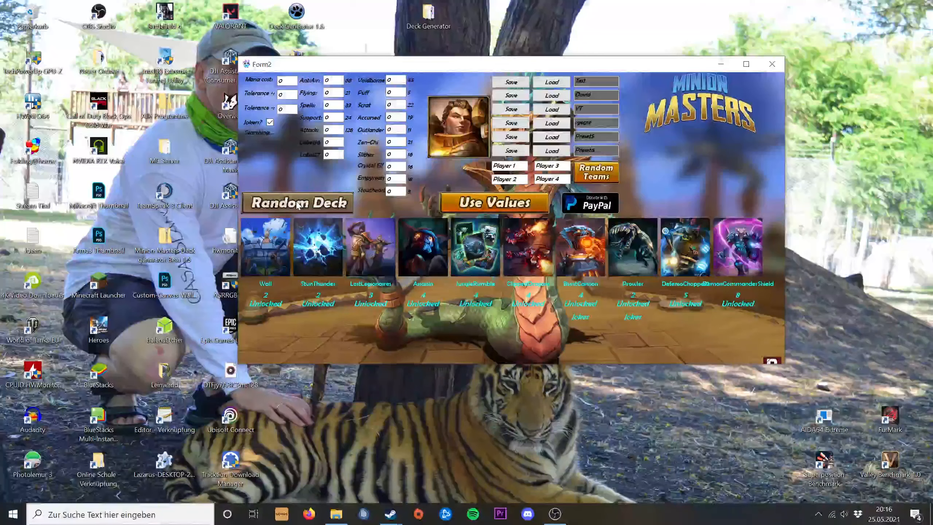
{"action": "left_click", "coordinate": [296, 203]}
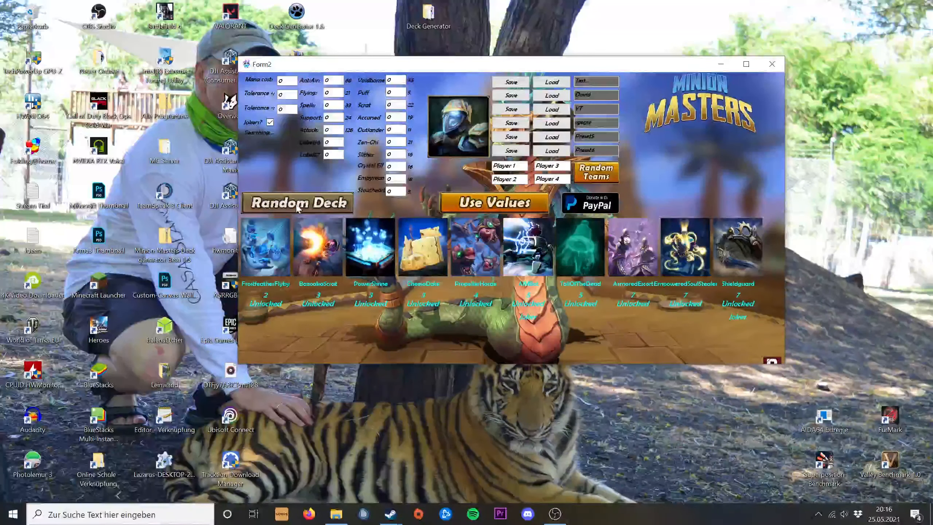
{"action": "left_click", "coordinate": [296, 203]}
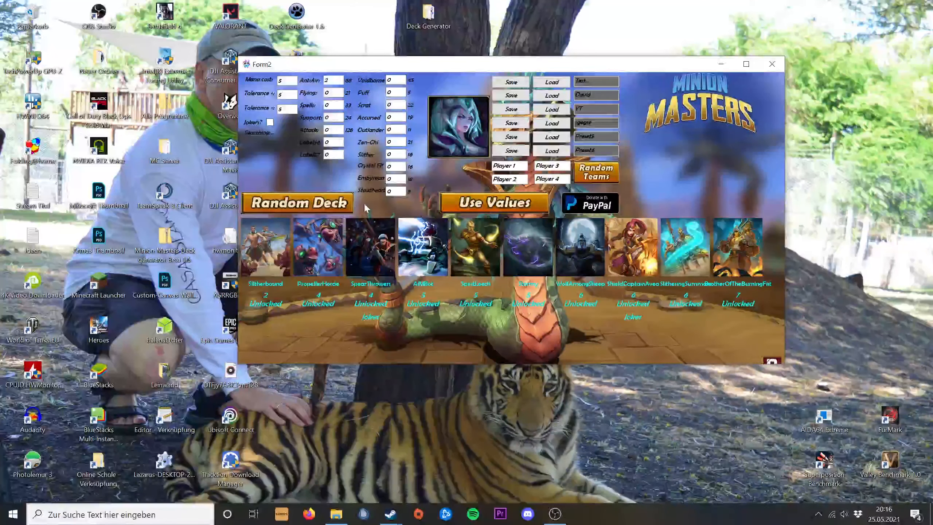
{"action": "mouse_move", "coordinate": [334, 47]}
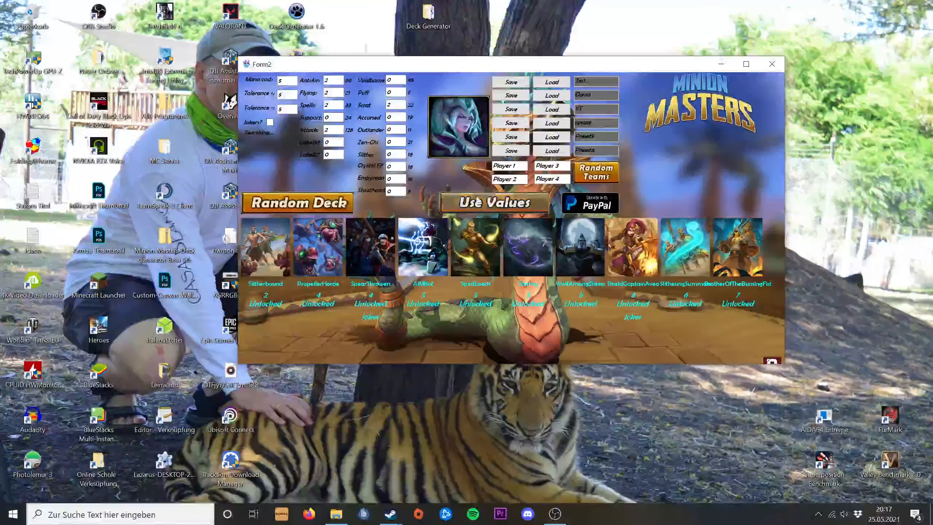
Generate five decks using mana cost 5, both tolerances 5, and the entered card-type counts.
{"action": "left_click", "coordinate": [297, 202]}
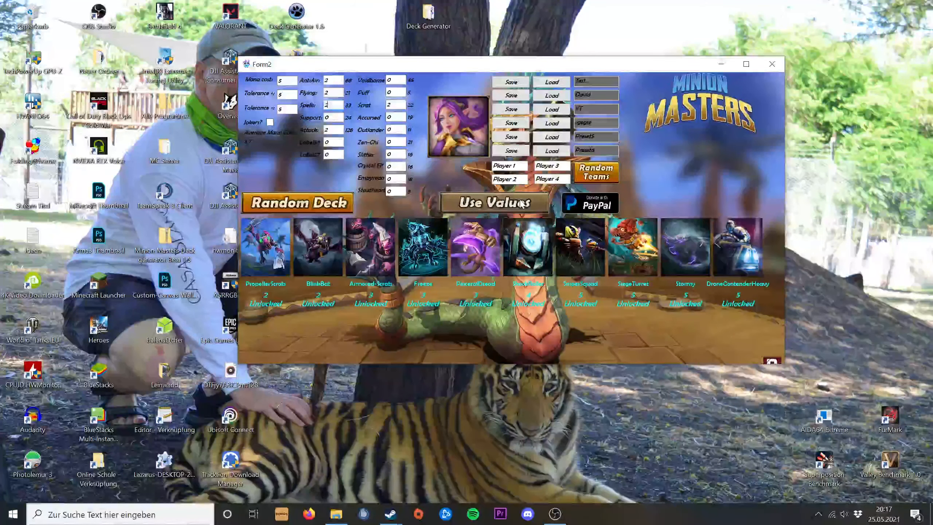
{"action": "left_click", "coordinate": [297, 202]}
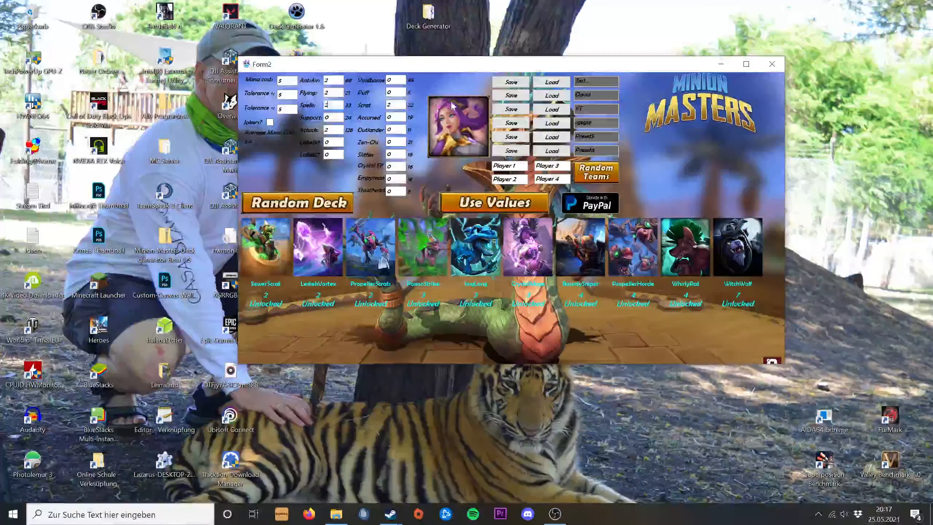
{"action": "left_click", "coordinate": [298, 203]}
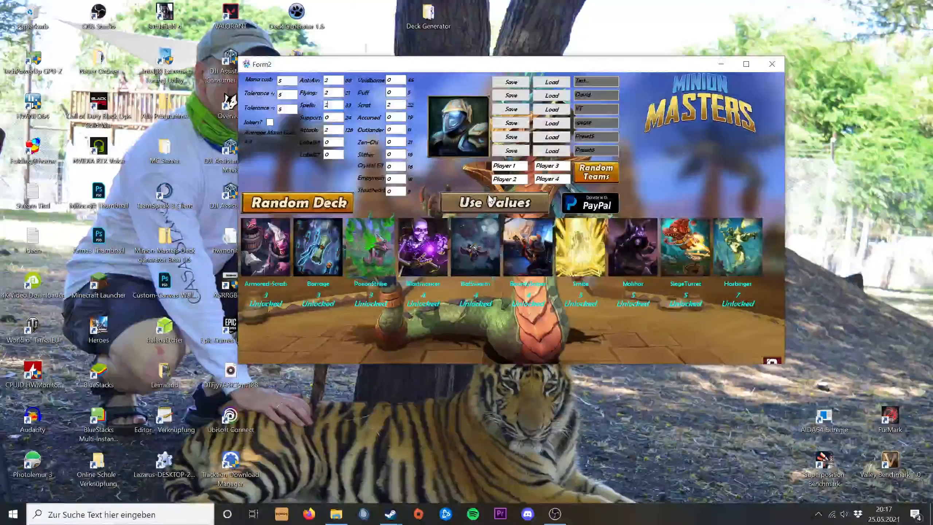
{"action": "left_click", "coordinate": [298, 202]}
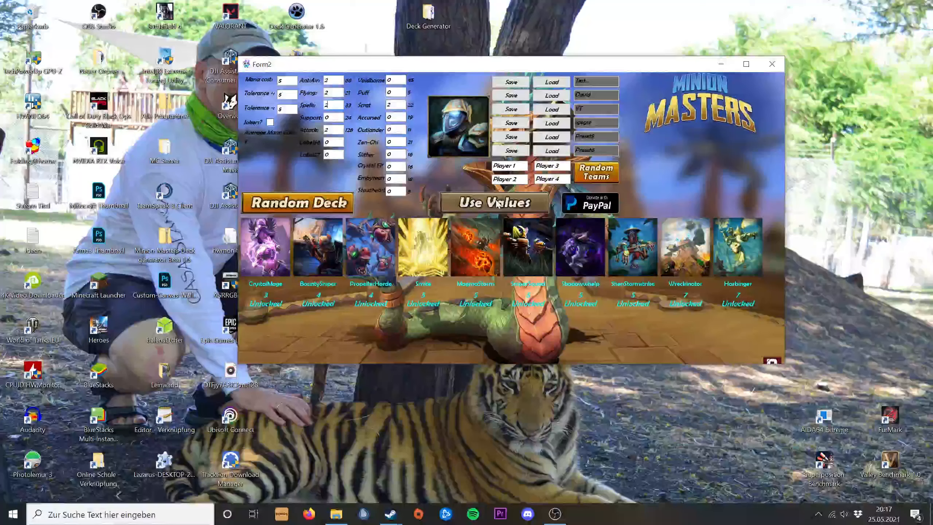
{"action": "left_click", "coordinate": [297, 203]}
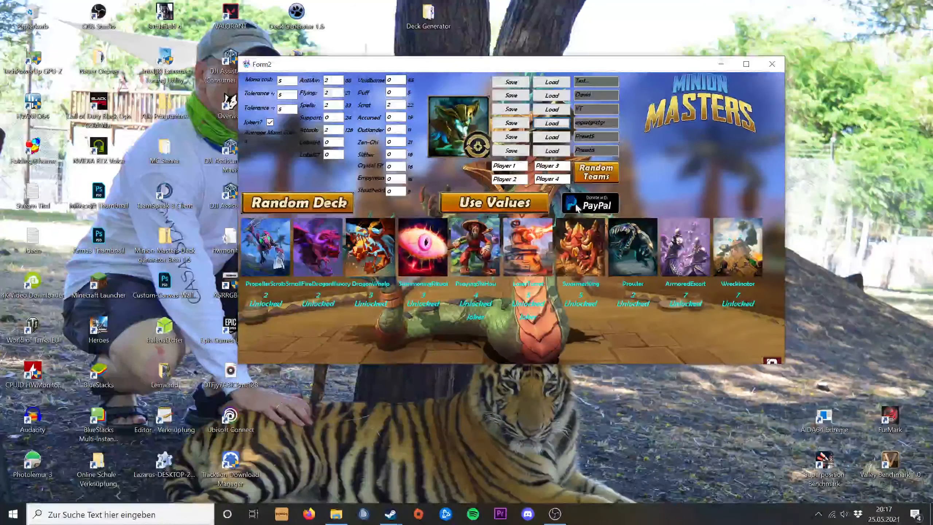
{"action": "mouse_move", "coordinate": [698, 191]}
{"action": "type", "text": "fsswl"}
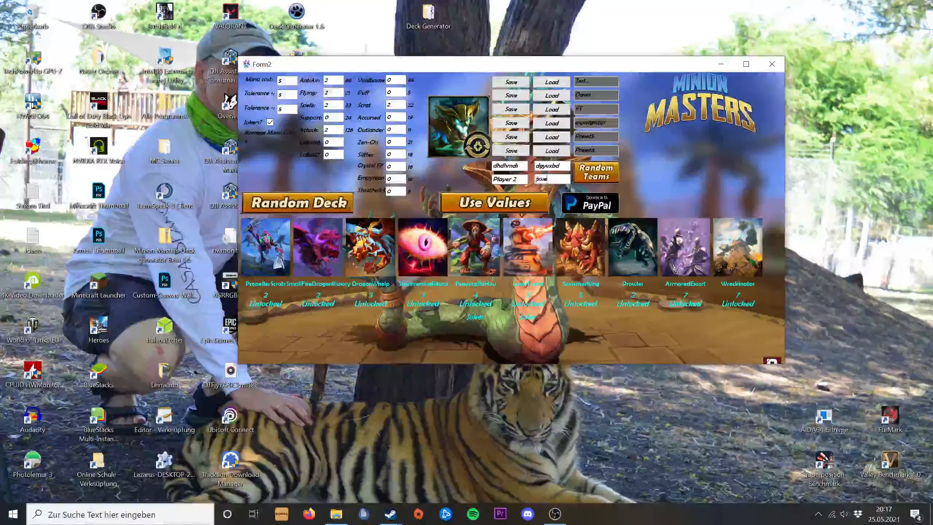
Enter the fourth player's name and shuffle the four players into random teams twice.
{"action": "left_click", "coordinate": [596, 172]}
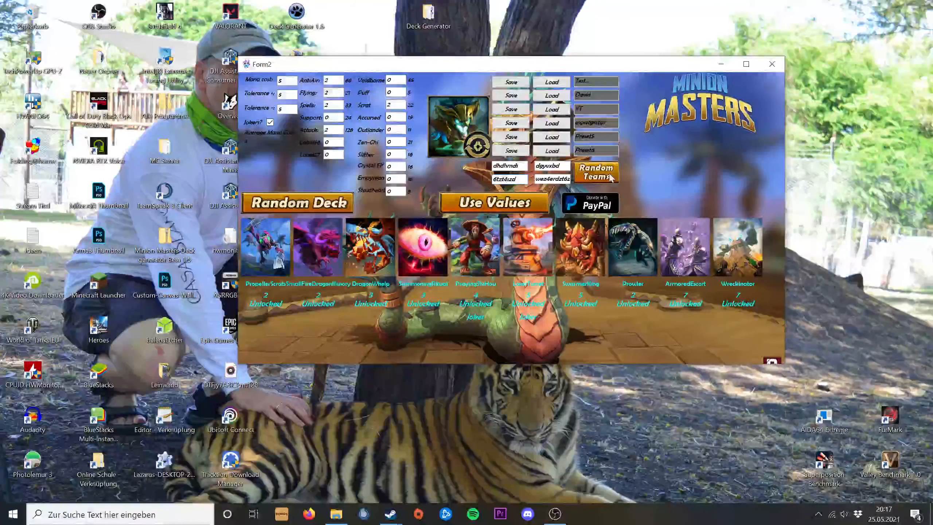
{"action": "left_click", "coordinate": [596, 172]}
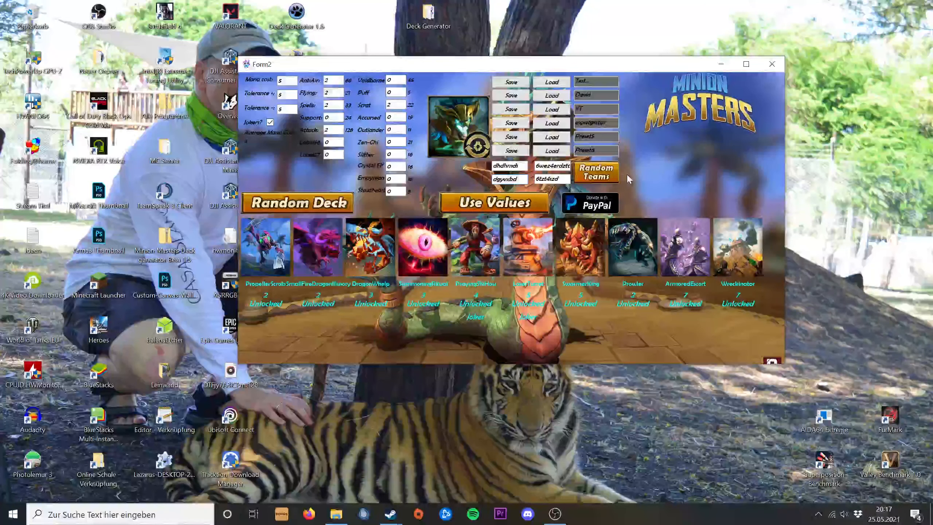
{"action": "left_click", "coordinate": [596, 172]}
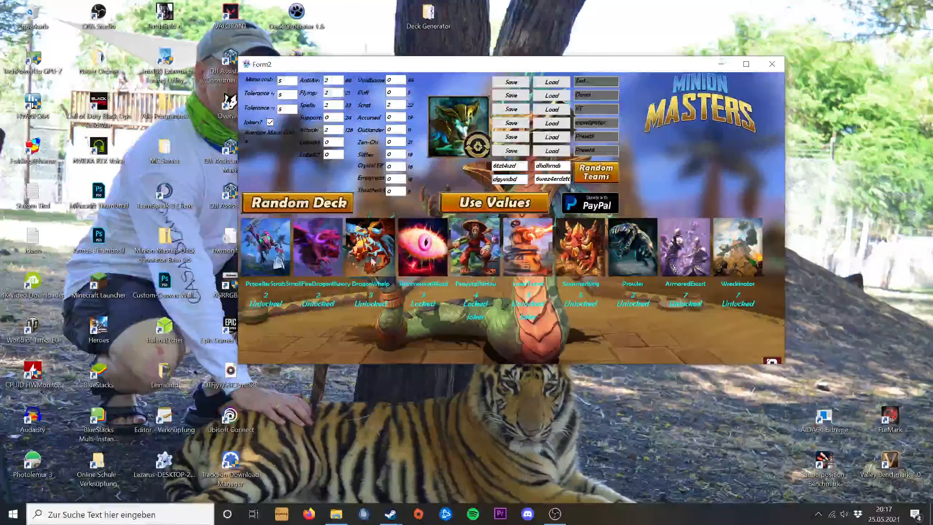
Reroll several decks around locked cards, including one generated from the entered values.
{"action": "left_click", "coordinate": [296, 202]}
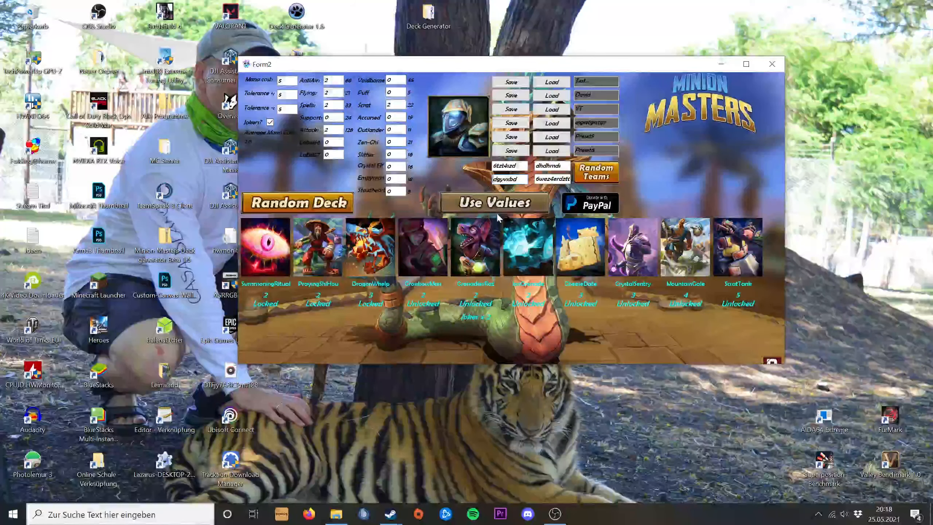
{"action": "left_click", "coordinate": [297, 203]}
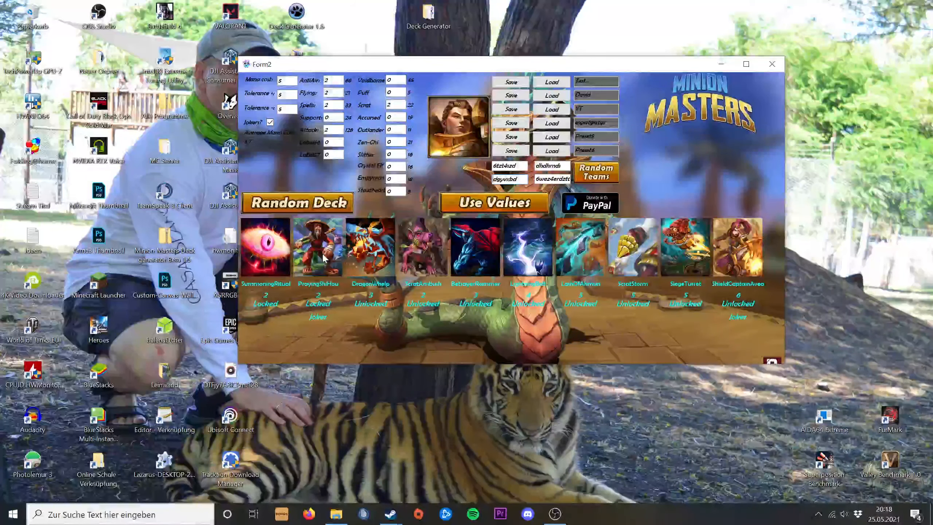
{"action": "left_click", "coordinate": [494, 202]}
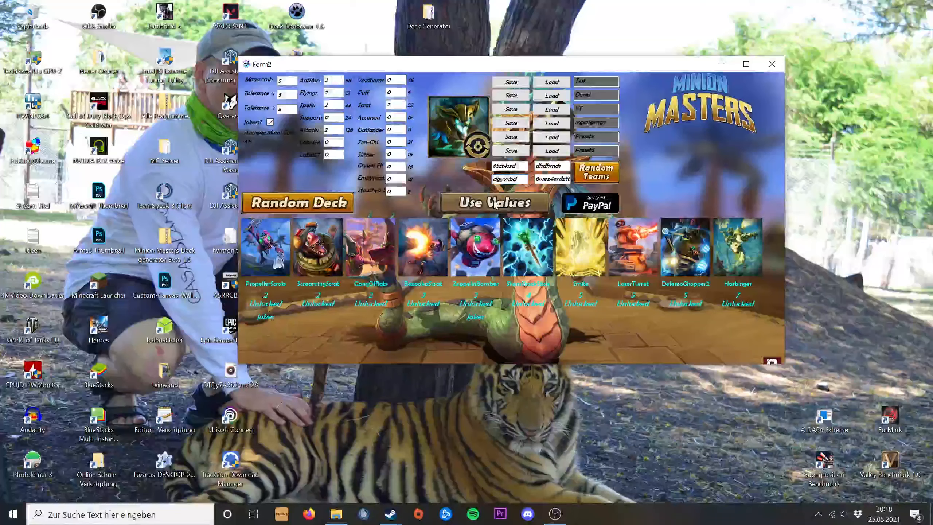
{"action": "left_click", "coordinate": [305, 204]}
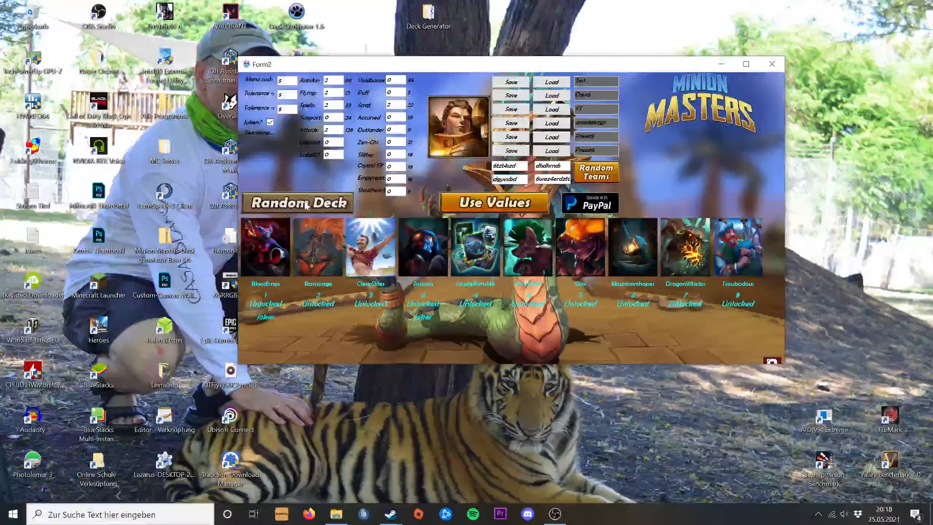
{"action": "left_click", "coordinate": [296, 203]}
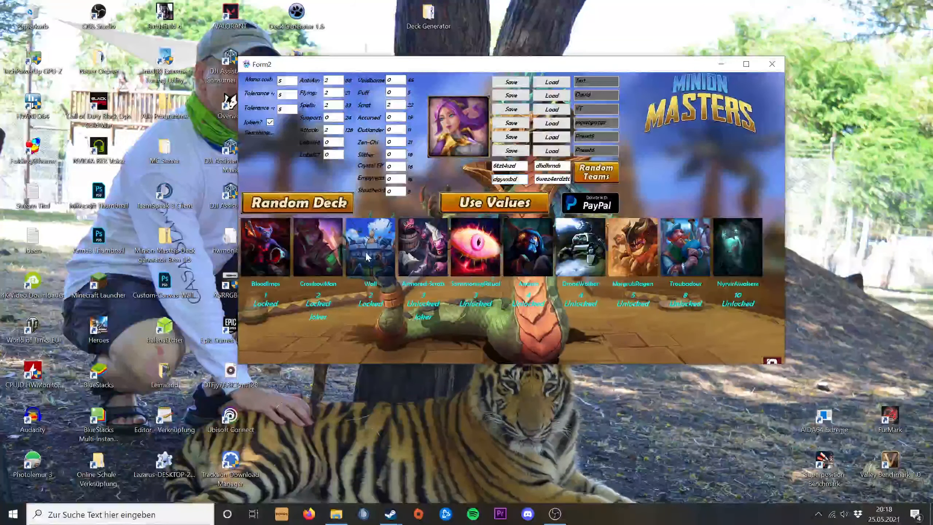
{"action": "left_click", "coordinate": [298, 203]}
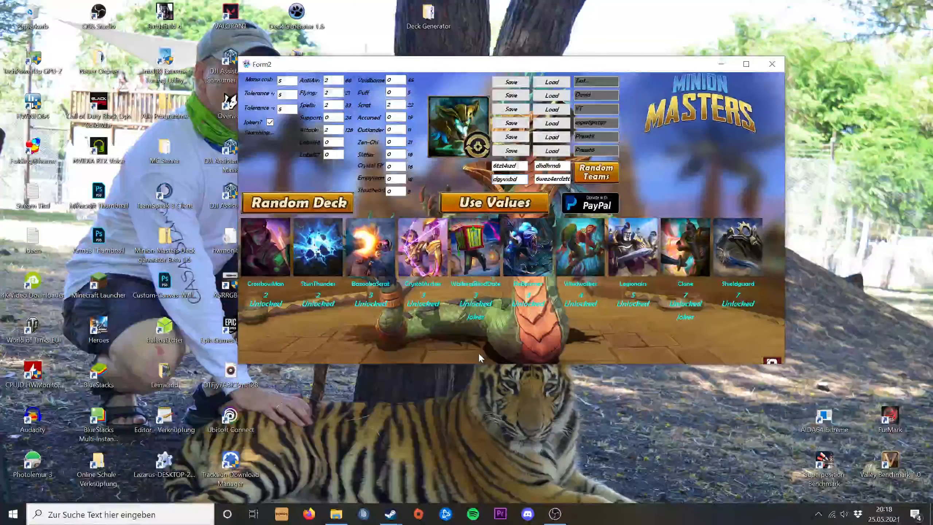